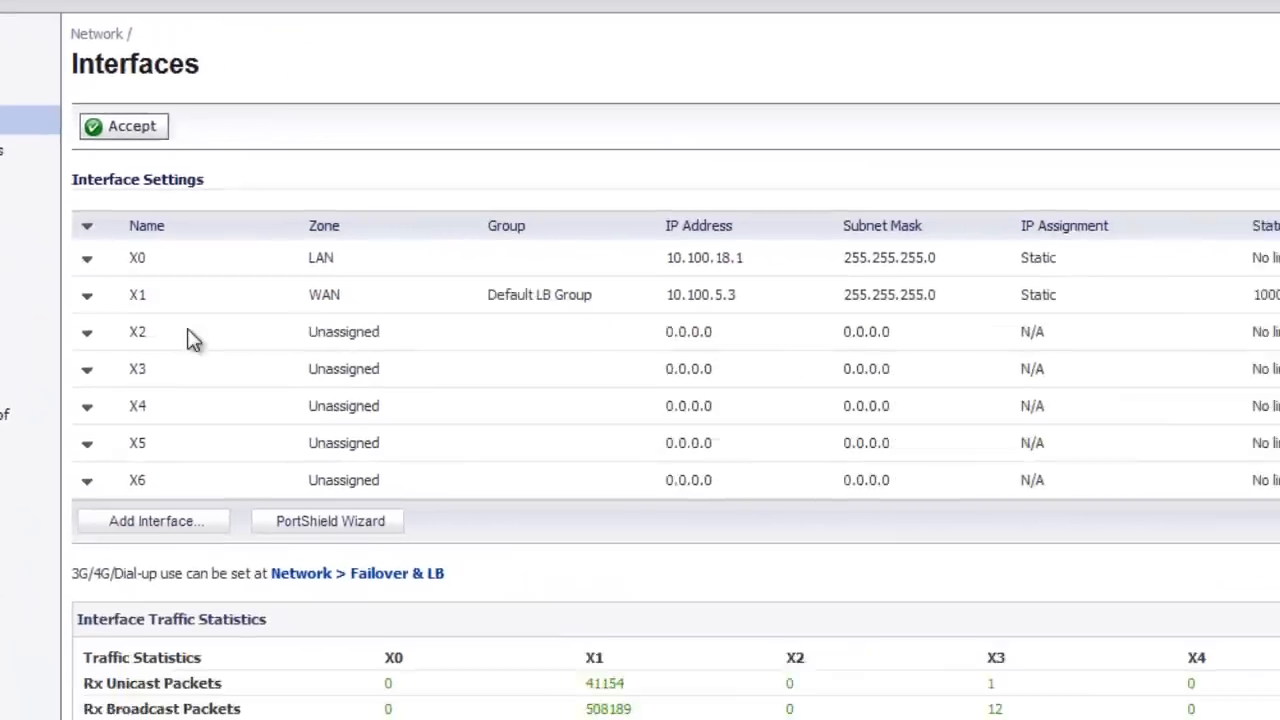
Bring up the configuration for interface X2 from the Network > Interfaces list.
scroll(down, 3)
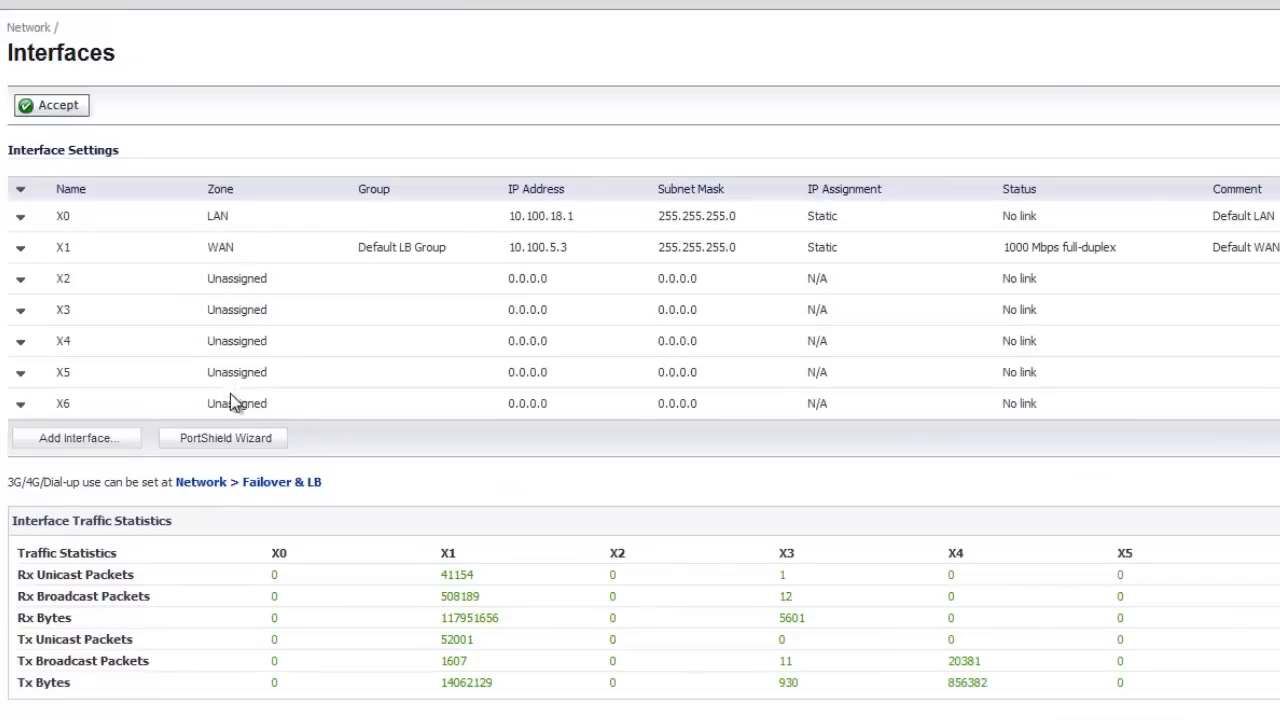
mouse_move(108, 294)
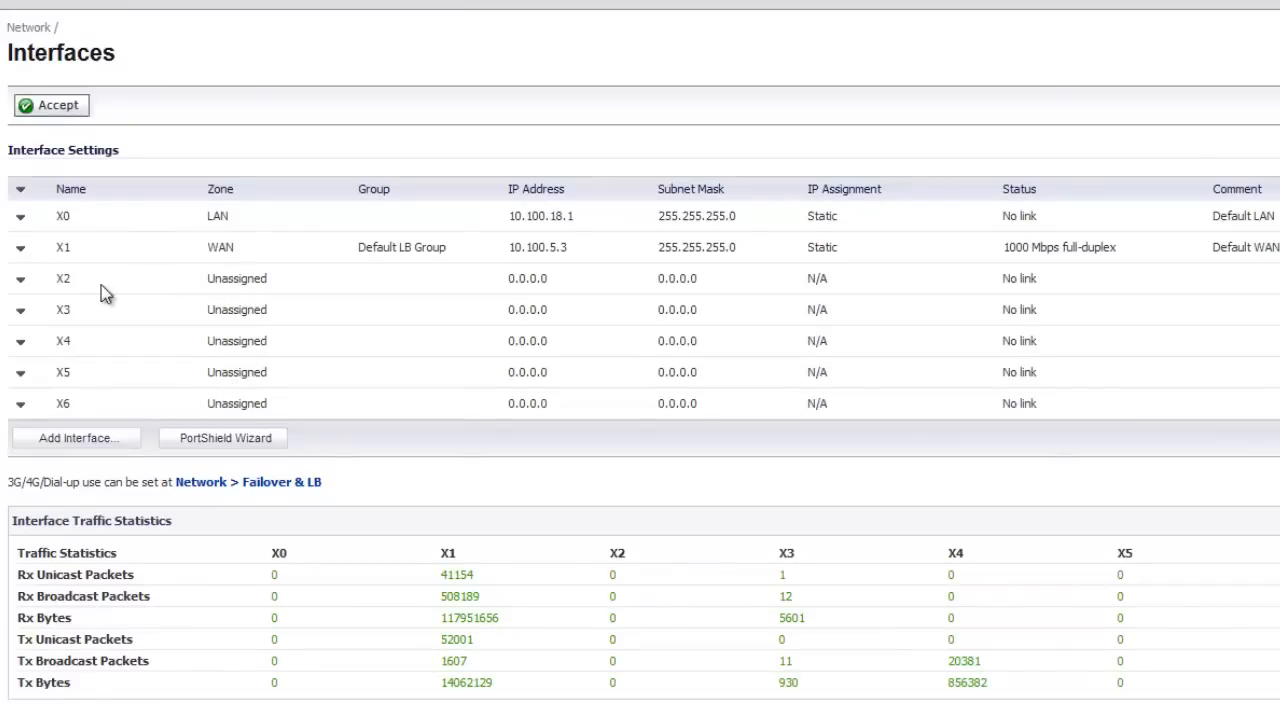
mouse_move(108, 292)
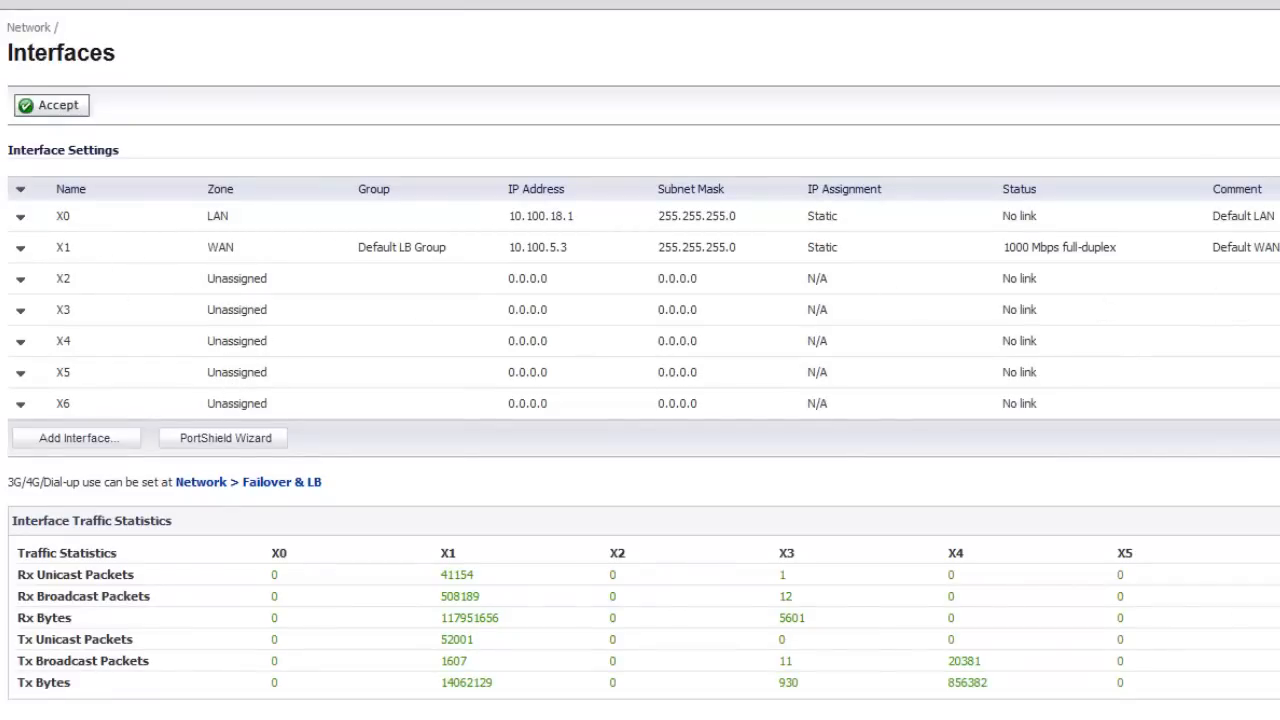
click(720, 140)
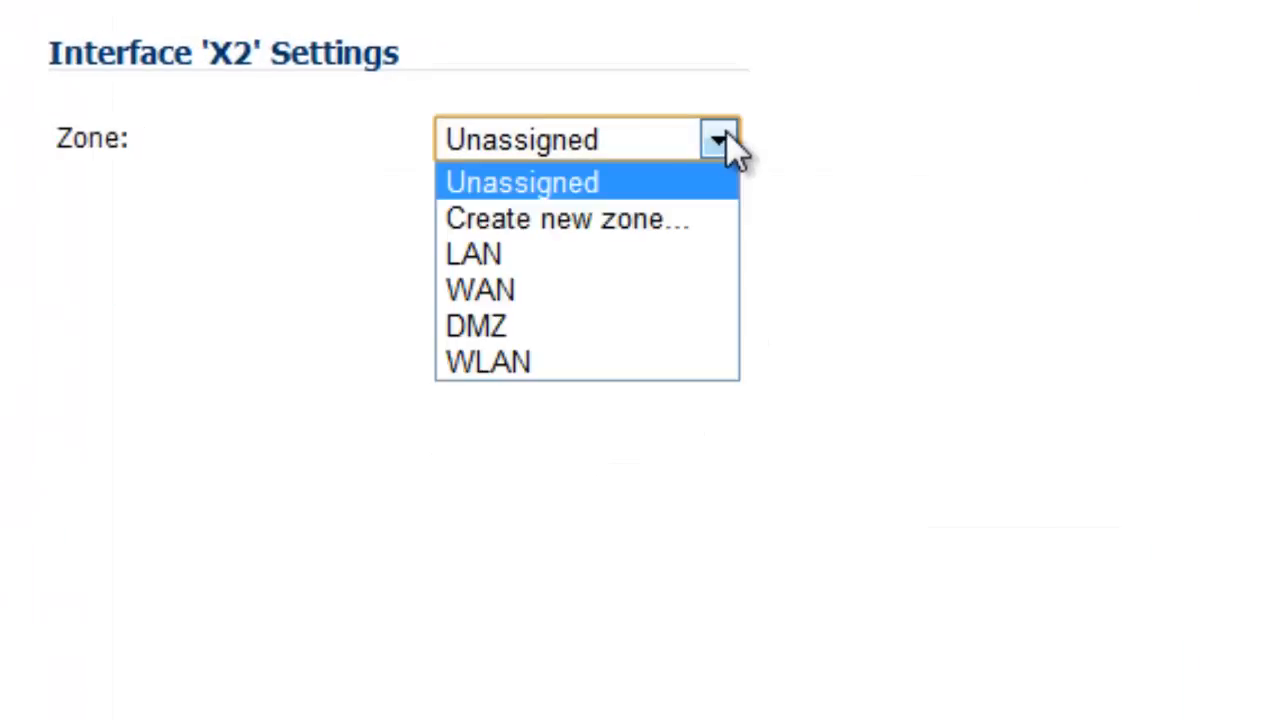
Assign X2 to the LAN zone and set its mode to PortShield Switch Mode.
click(472, 254)
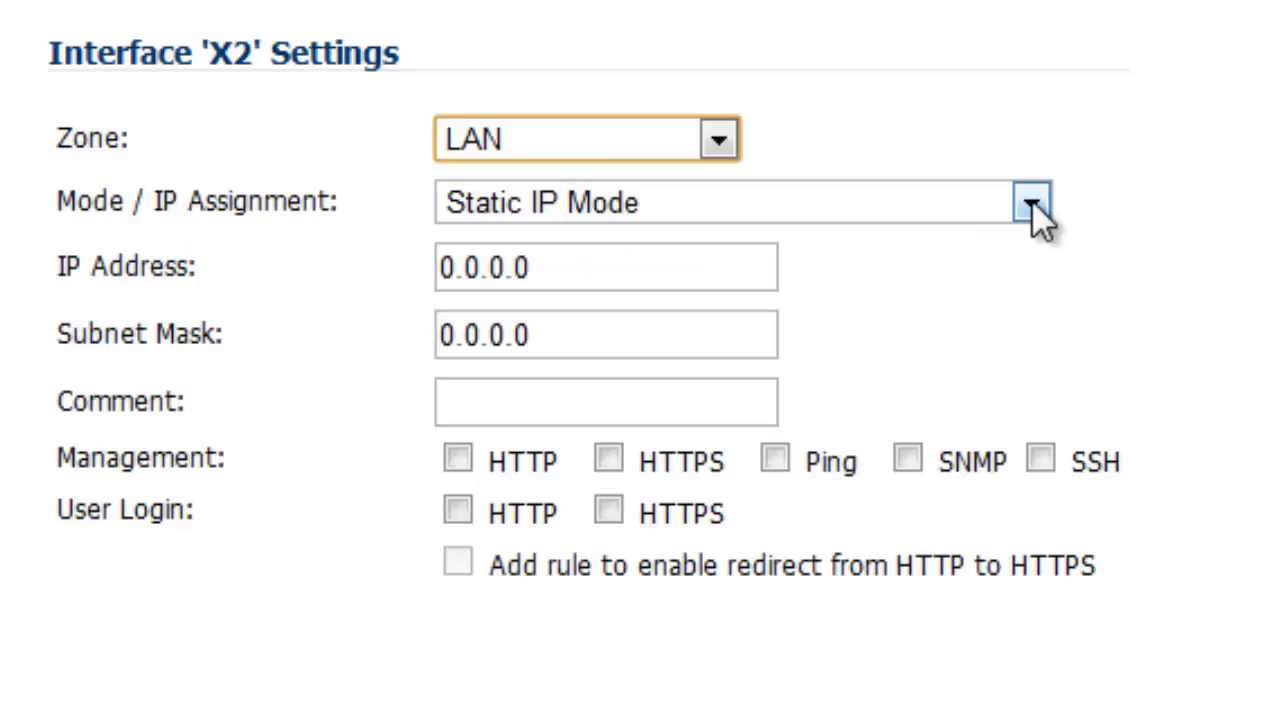
click(1032, 202)
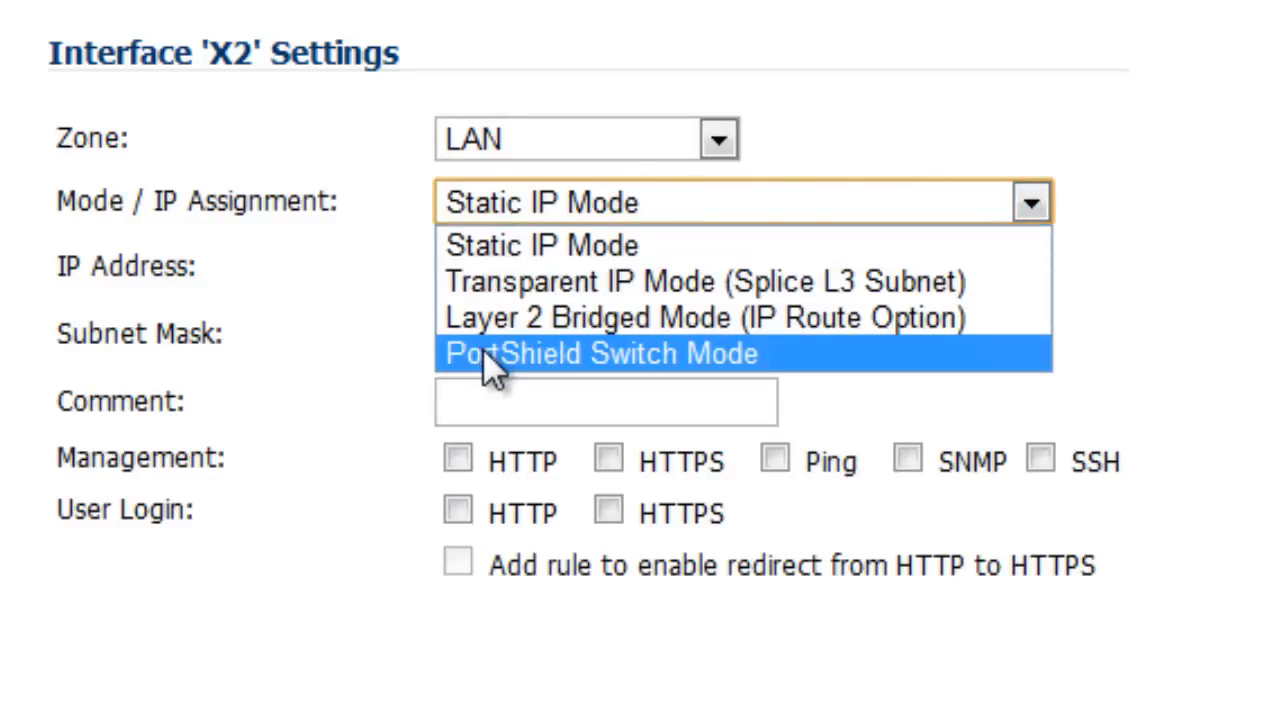
click(600, 352)
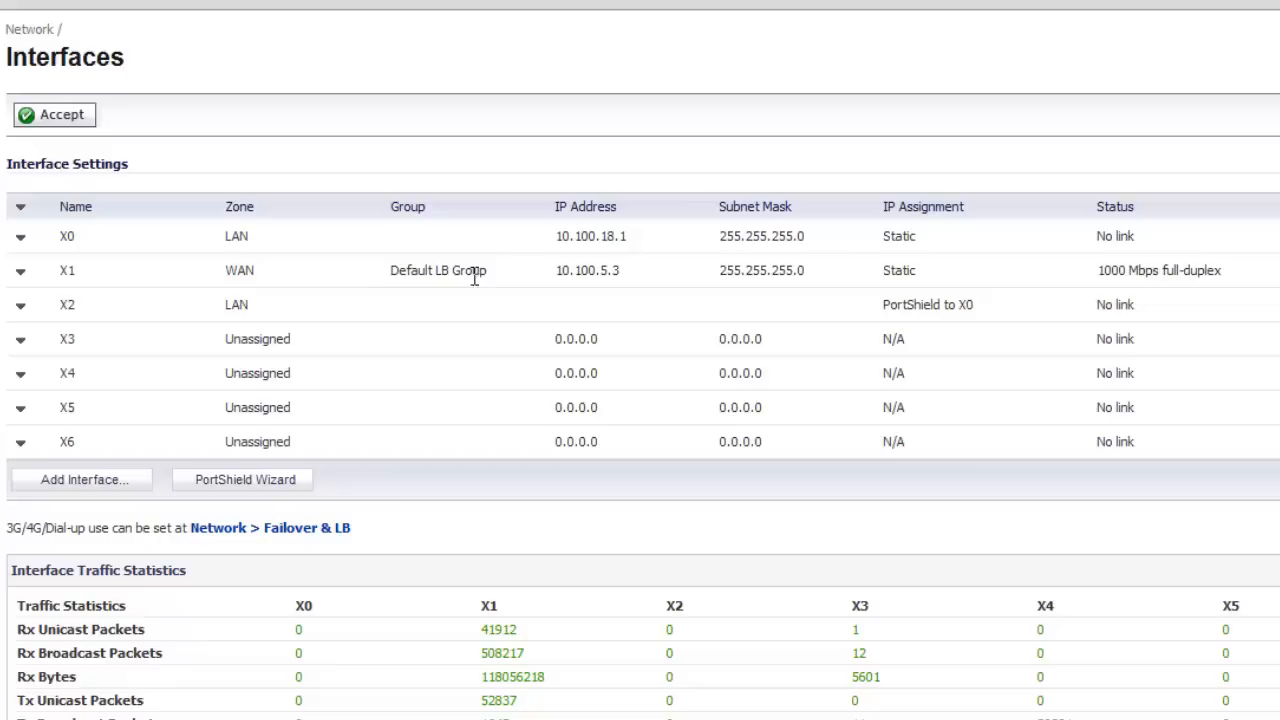
mouse_move(260, 328)
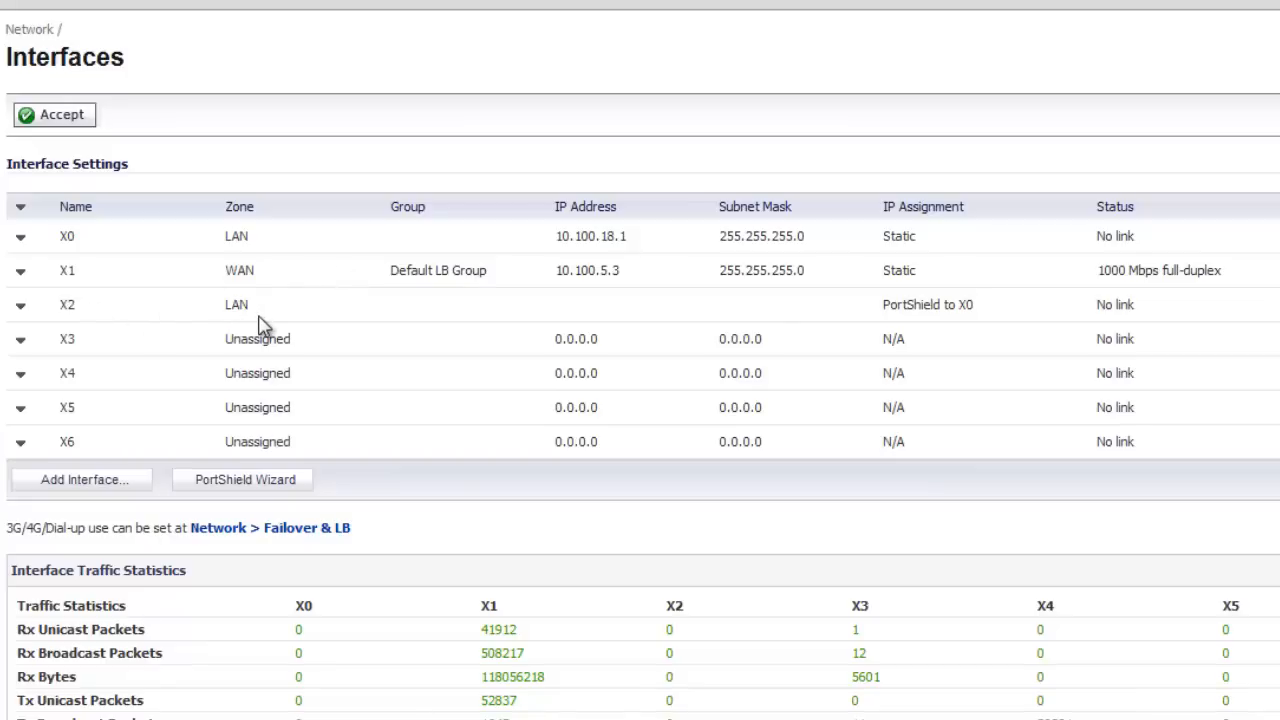
mouse_move(1070, 330)
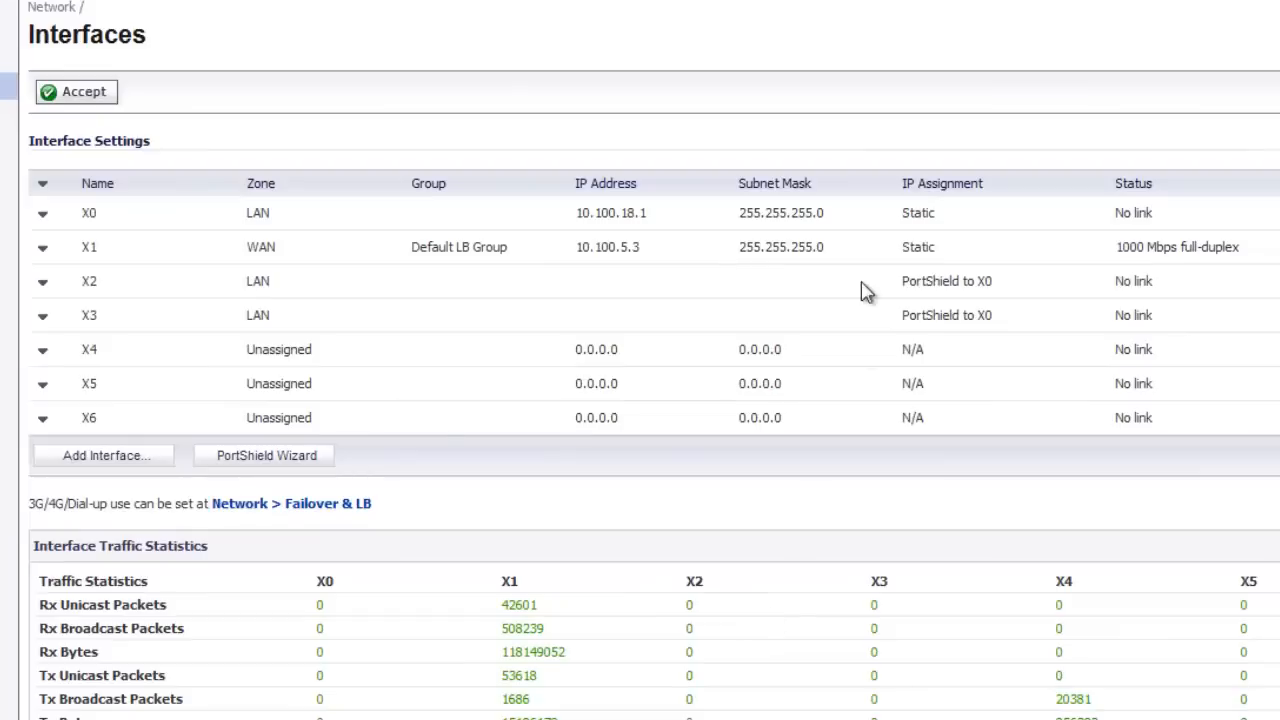
mouse_move(752, 332)
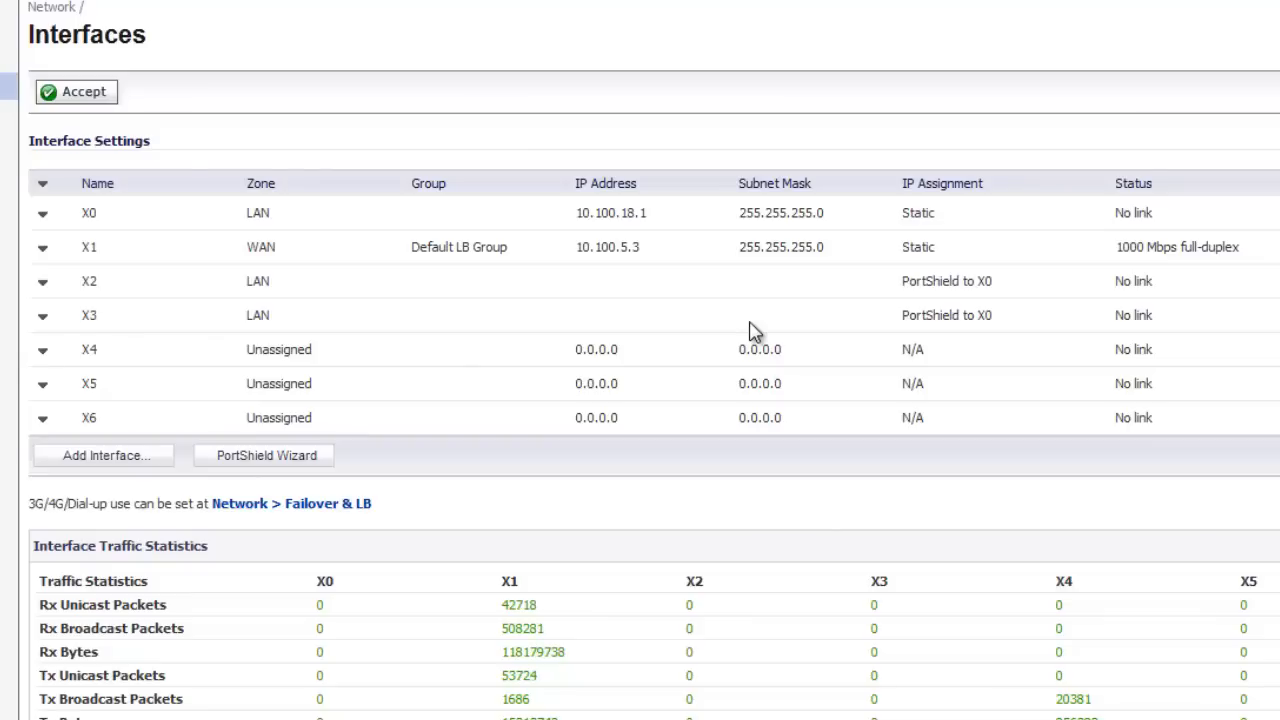
mouse_move(696, 320)
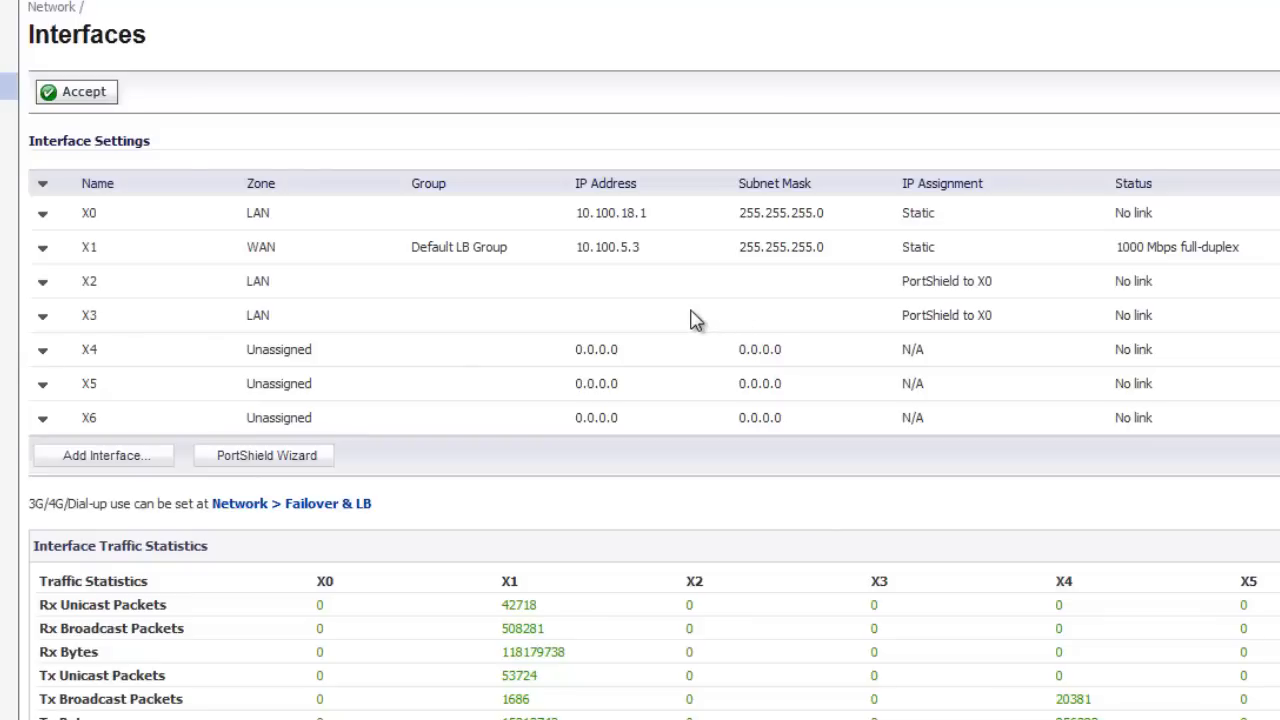